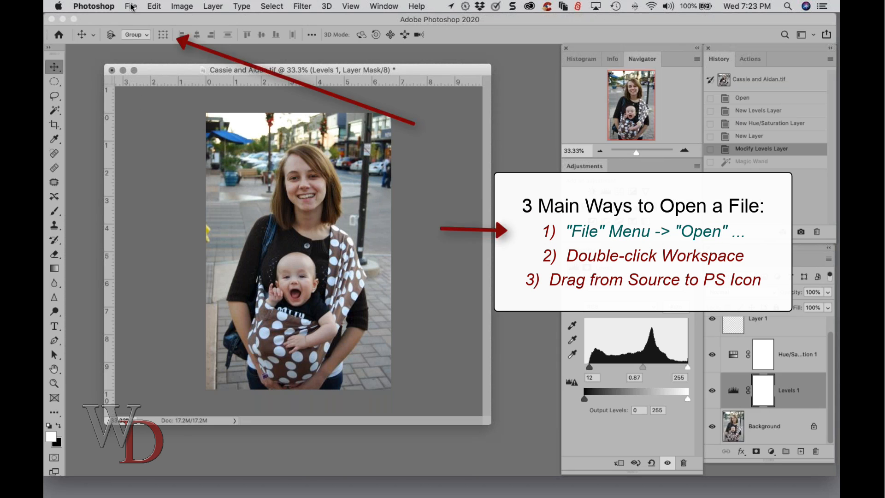
# - Bring up the File > Open dialog on the iCloud Documents folder
pyautogui.click(130, 6)
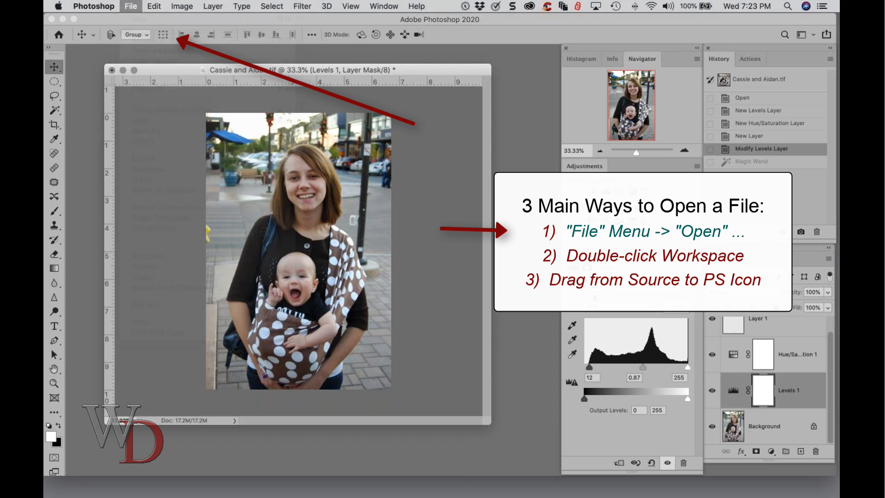
pyautogui.click(130, 6)
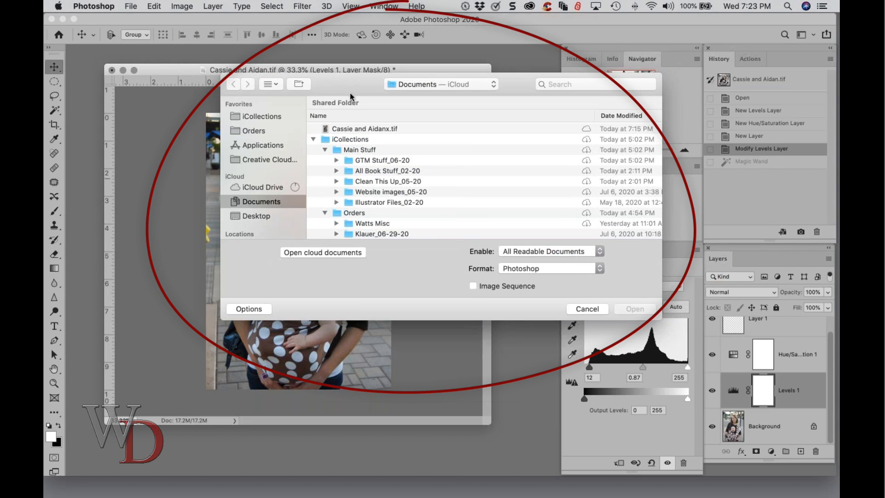
pyautogui.click(585, 308)
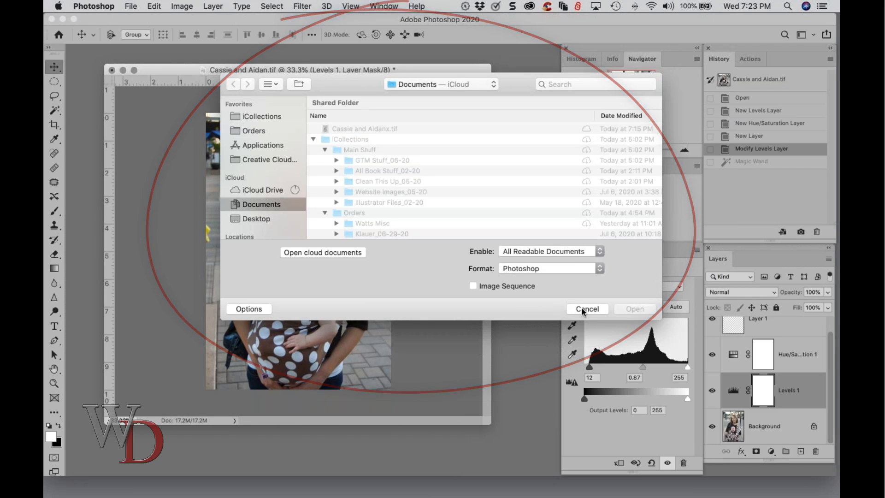
# - Cancel the Open dialog, returning to the Cassie and Aidan photo
pyautogui.click(585, 308)
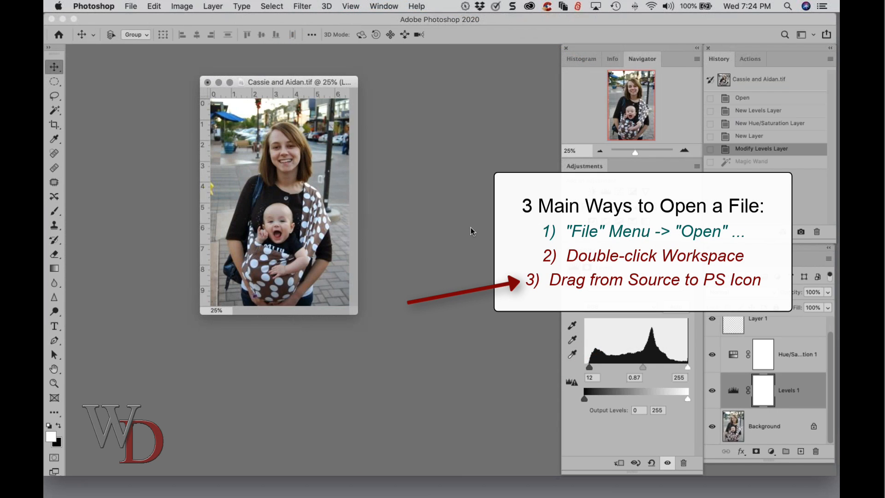
pyautogui.moveTo(457, 206)
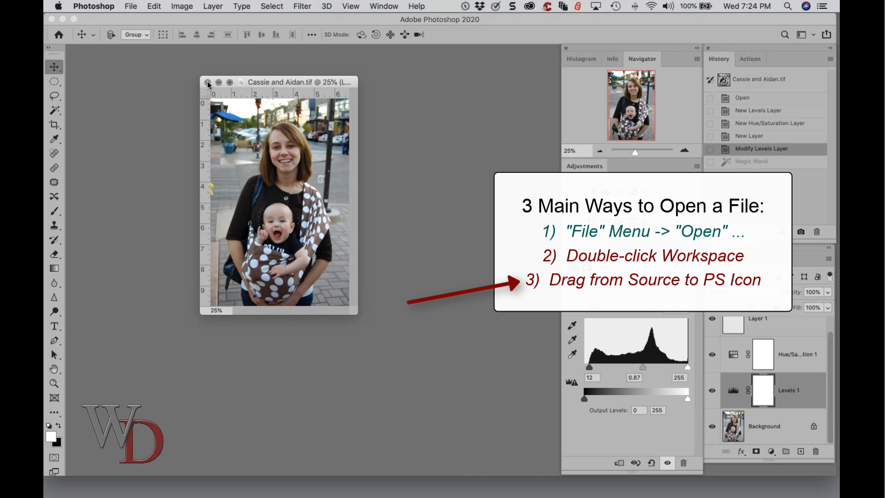
pyautogui.moveTo(471, 187)
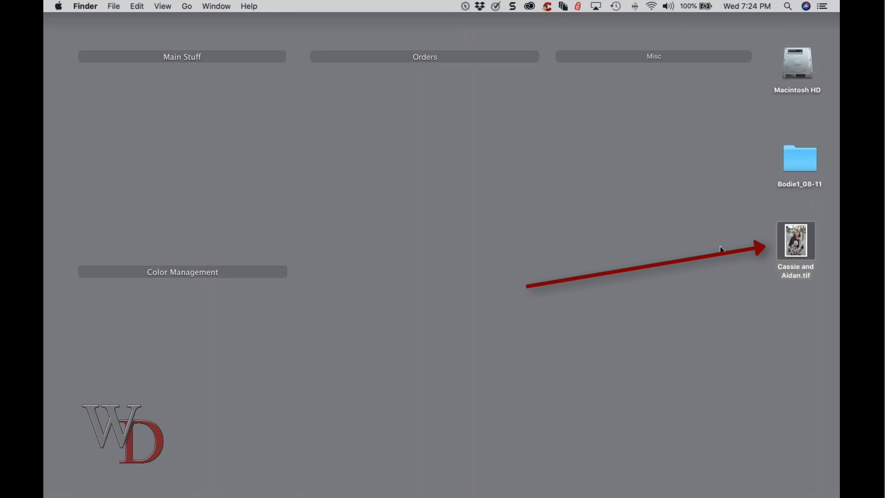
pyautogui.moveTo(771, 248)
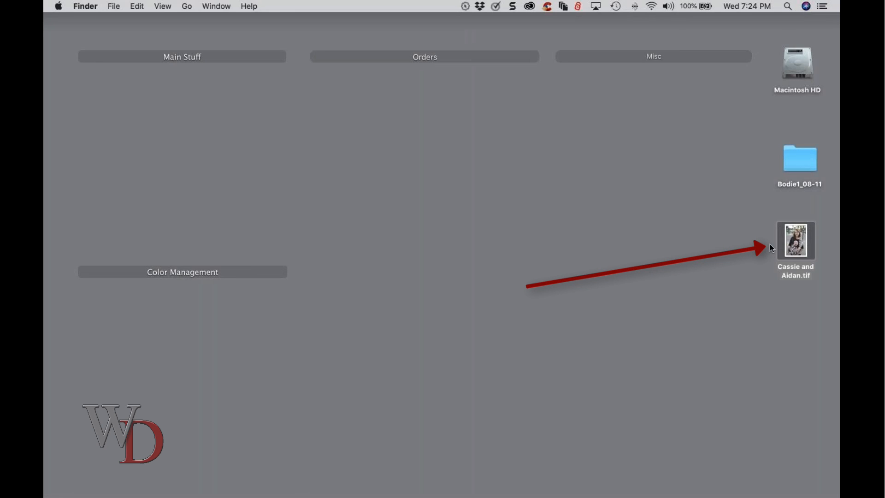
pyautogui.click(795, 240)
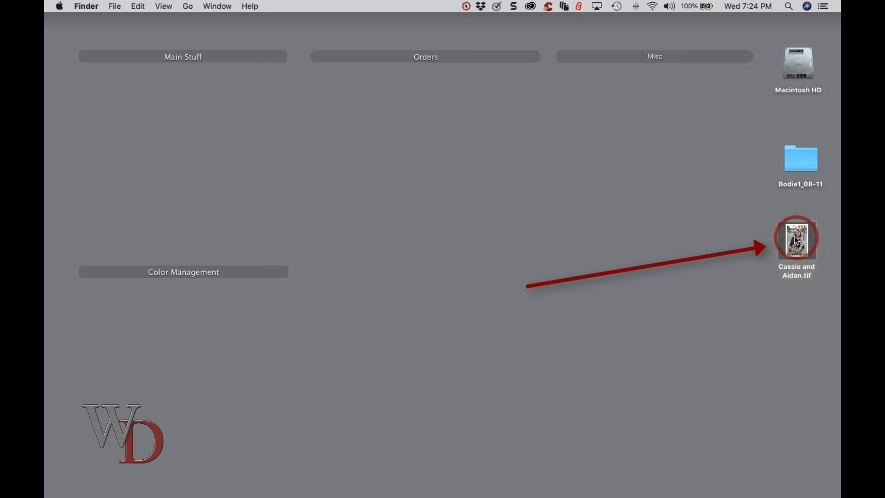
pyautogui.moveTo(796, 237); pyautogui.dragTo(402, 319)
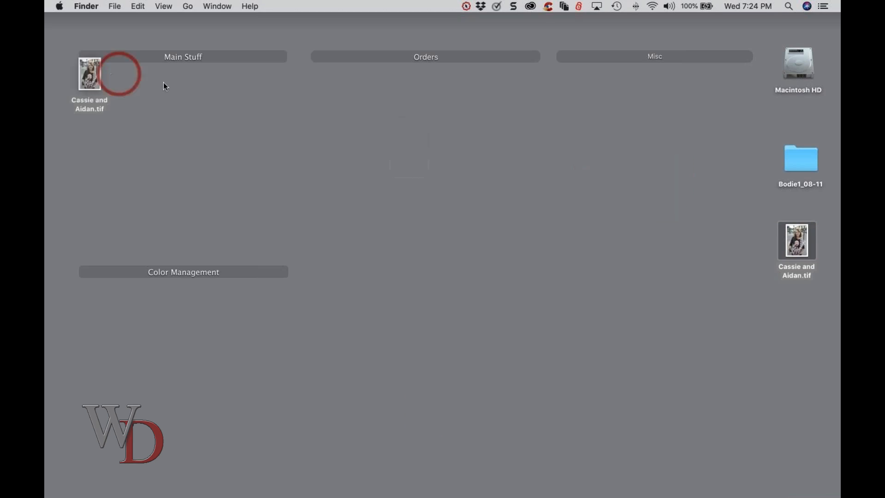
pyautogui.moveTo(89, 73); pyautogui.dragTo(735, 350)
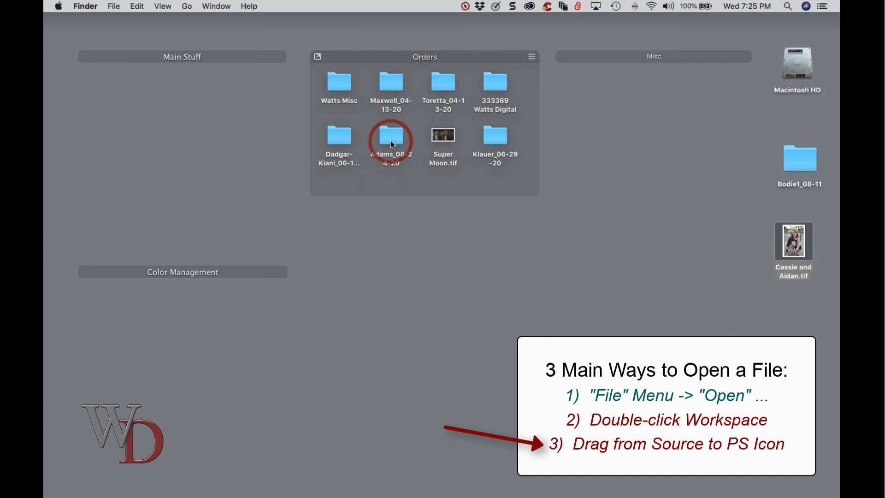
# - Open the Adams_06-24-20 folder and select SA_QueenMary_36x24.tif
pyautogui.doubleClick(390, 138)
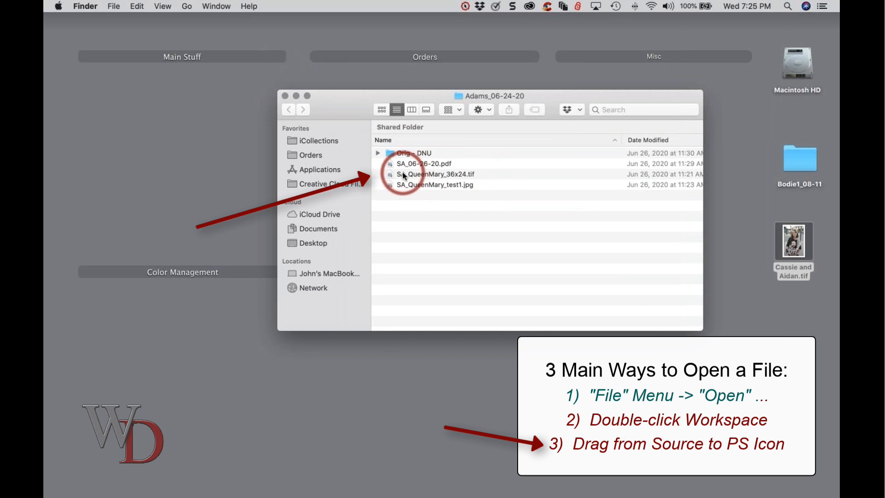
pyautogui.click(435, 173)
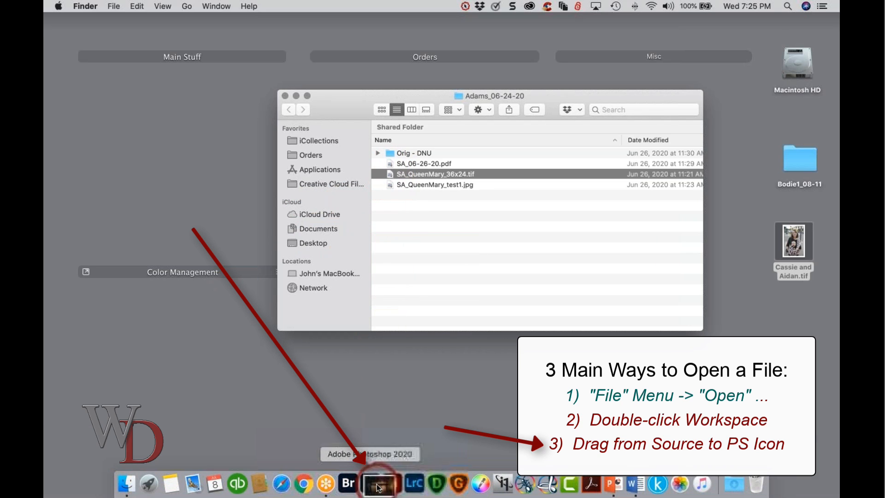
# - Open SA_QueenMary_36x24.tif in Photoshop via the Dock icon
pyautogui.click(370, 483)
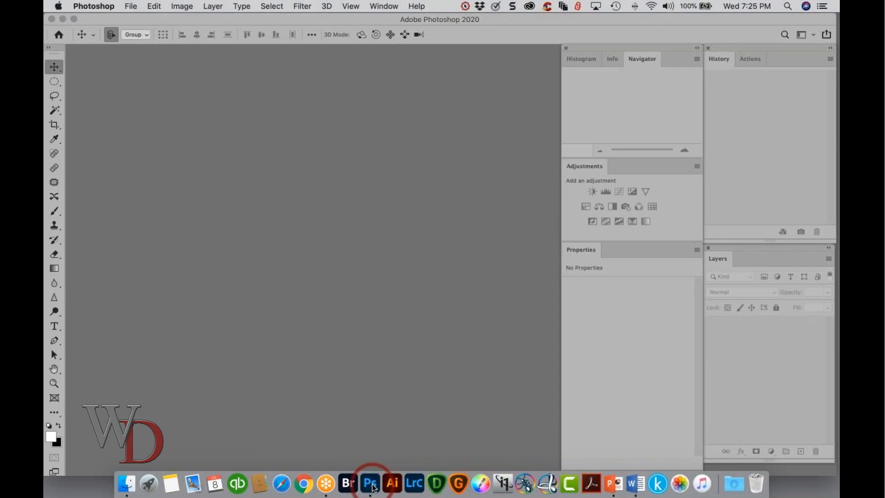
pyautogui.click(369, 483)
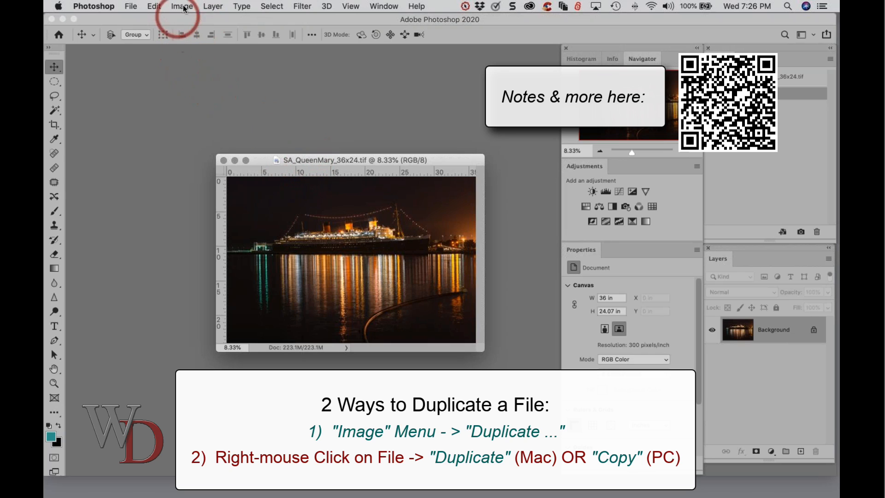
# - Duplicate the Queen Mary image as 'SA_QueenMary_36x24 copy' using Image > Duplicate
pyautogui.click(181, 6)
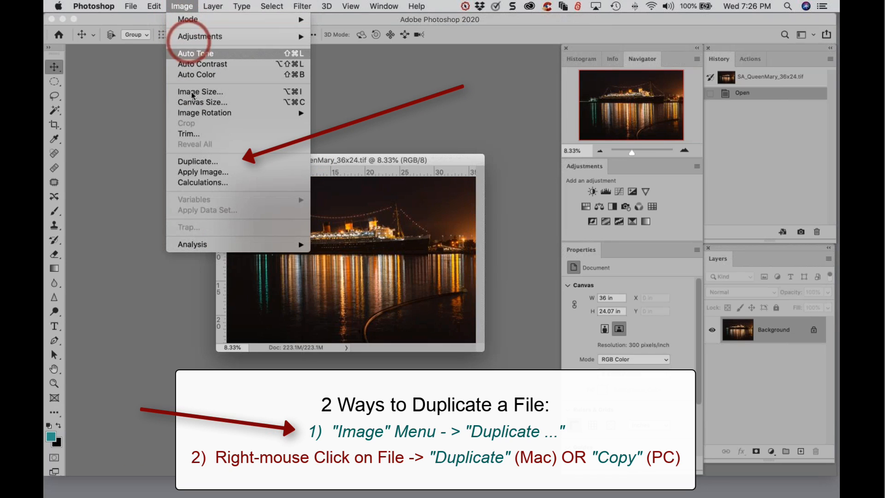
pyautogui.click(198, 161)
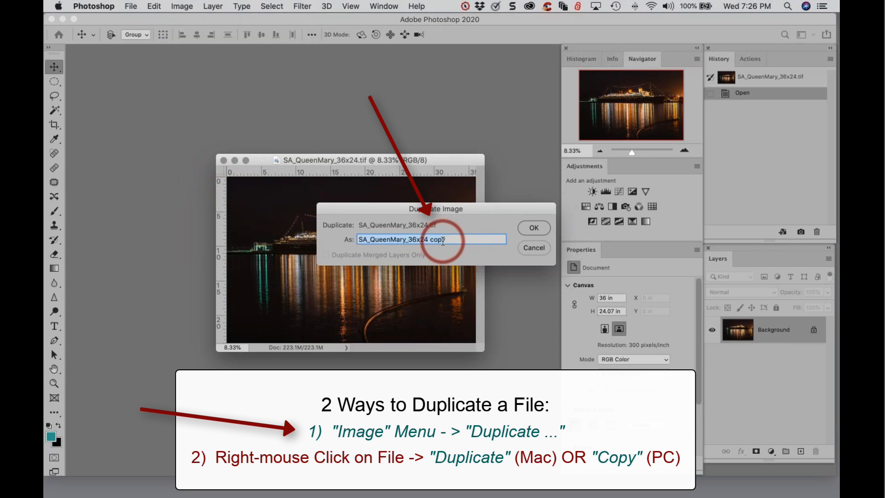
pyautogui.click(532, 228)
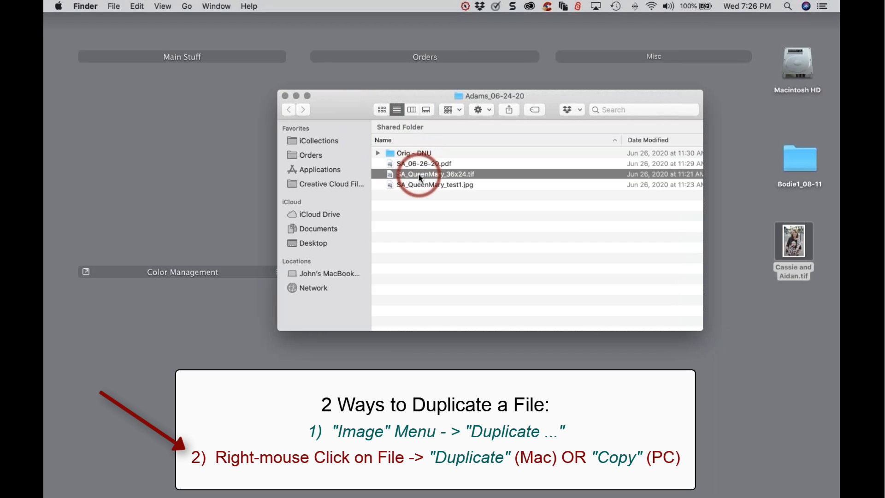
# - Duplicate SA_QueenMary_36x24.tif in Finder, creating SA_QueenMary_36x24 copy.tif
pyautogui.rightClick(421, 173)
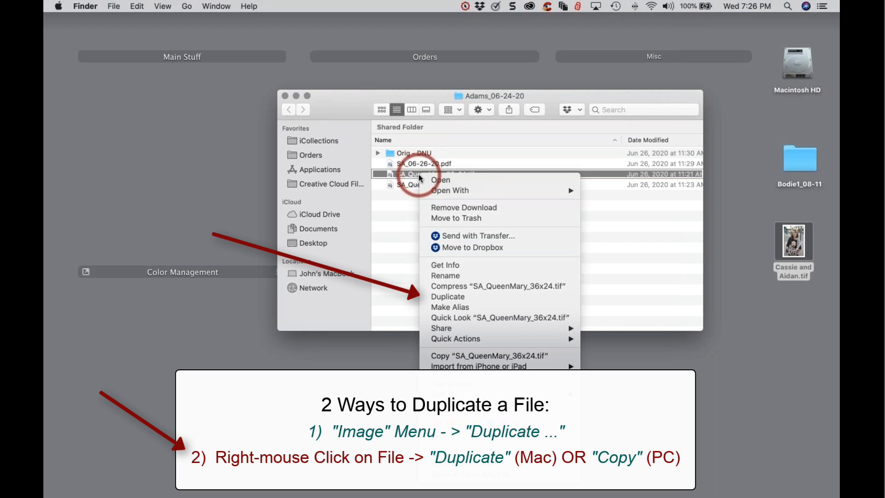
pyautogui.moveTo(447, 297)
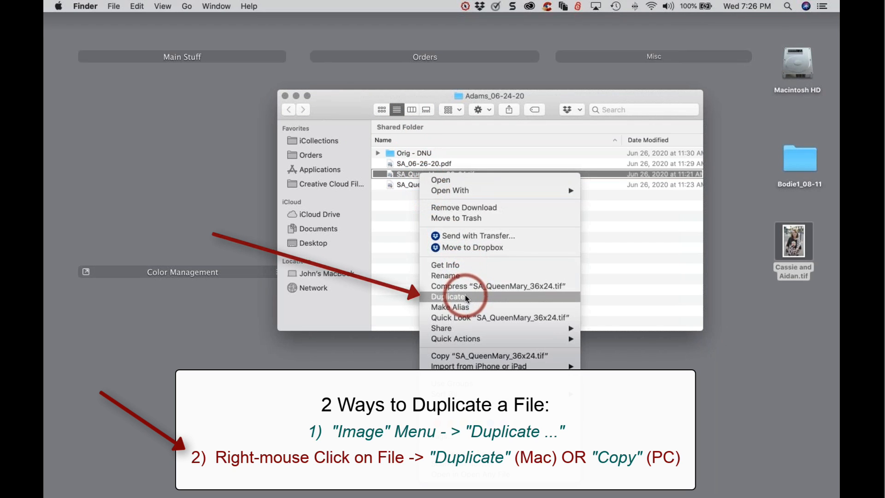
pyautogui.click(448, 297)
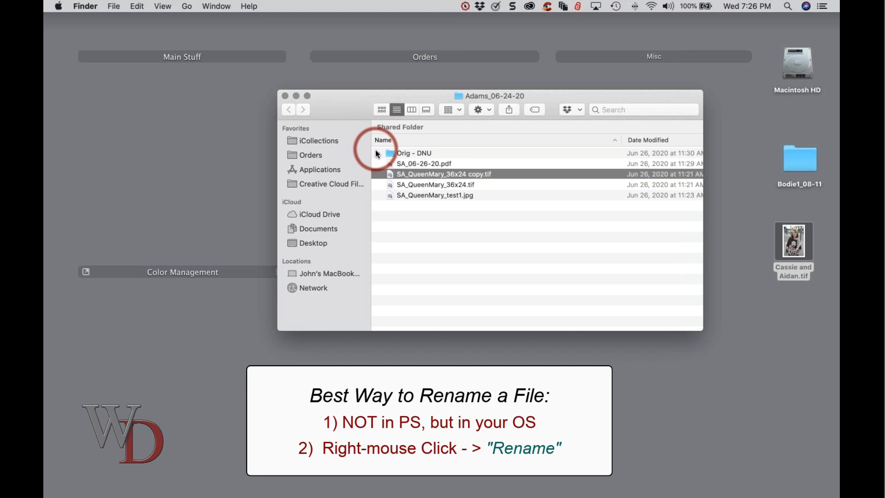
# - Expand Orig - DNU and show the actions menu for Queen Mary 24-36.jpg
pyautogui.click(388, 153)
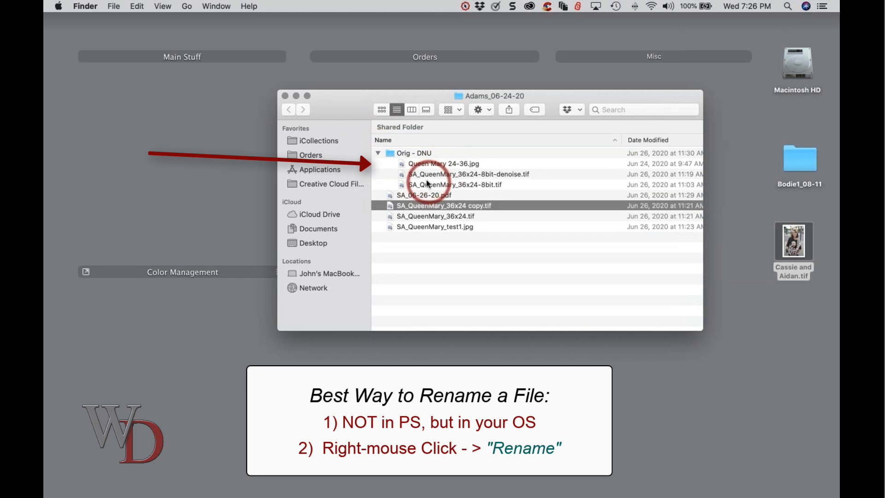
pyautogui.click(442, 163)
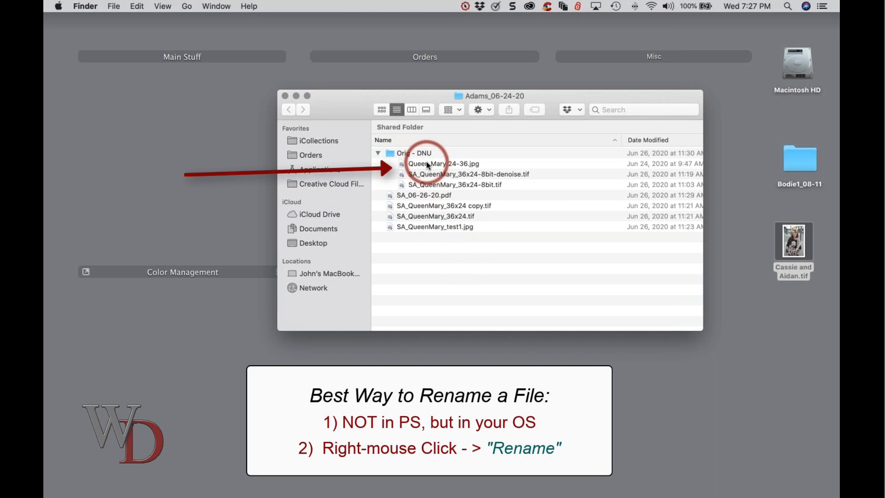
pyautogui.click(444, 163)
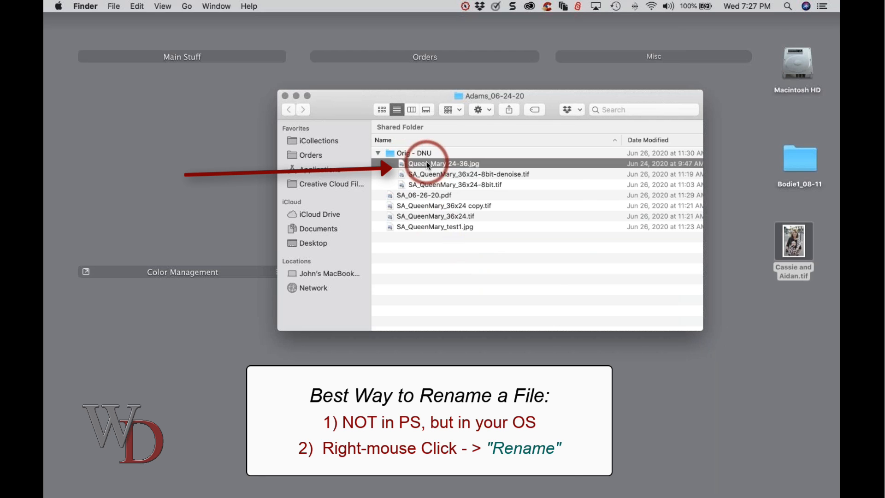
pyautogui.rightClick(443, 164)
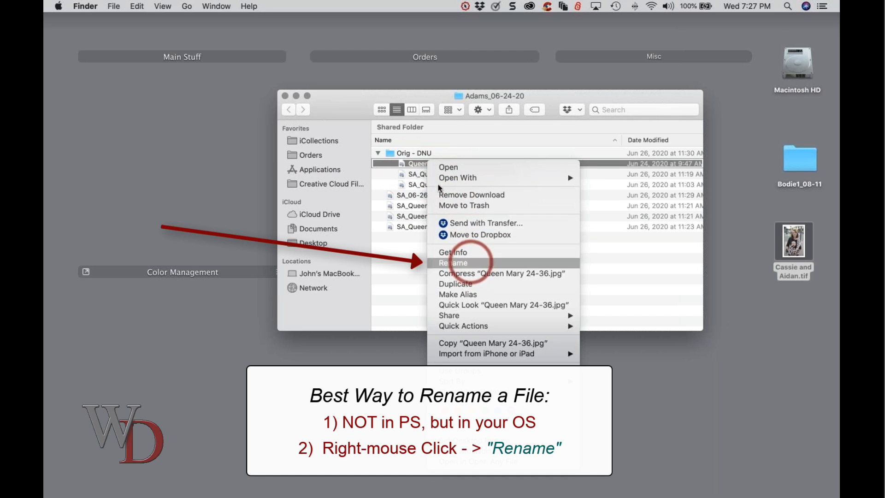